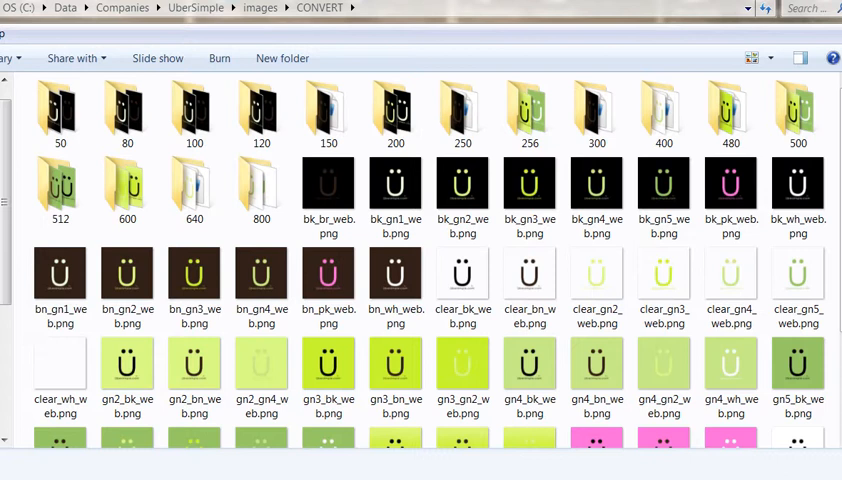
# Check details of the pink and black logo images while the 900 folder appears after 800
pyautogui.click(462, 276)
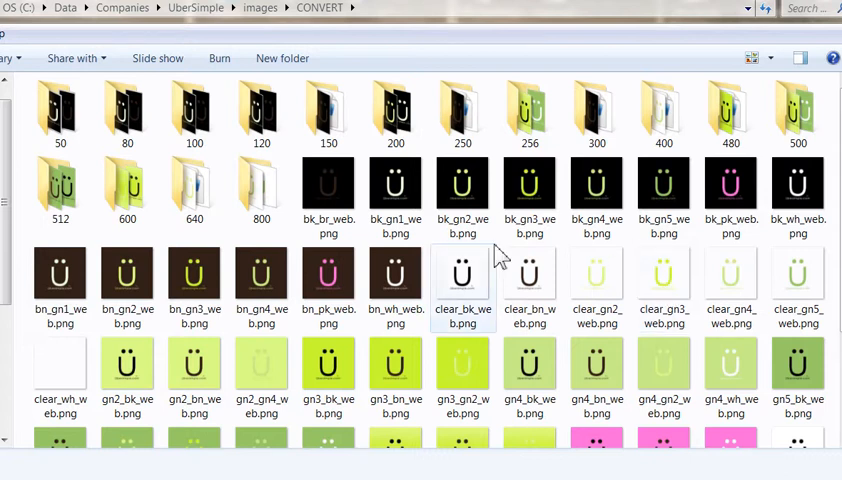
pyautogui.click(328, 190)
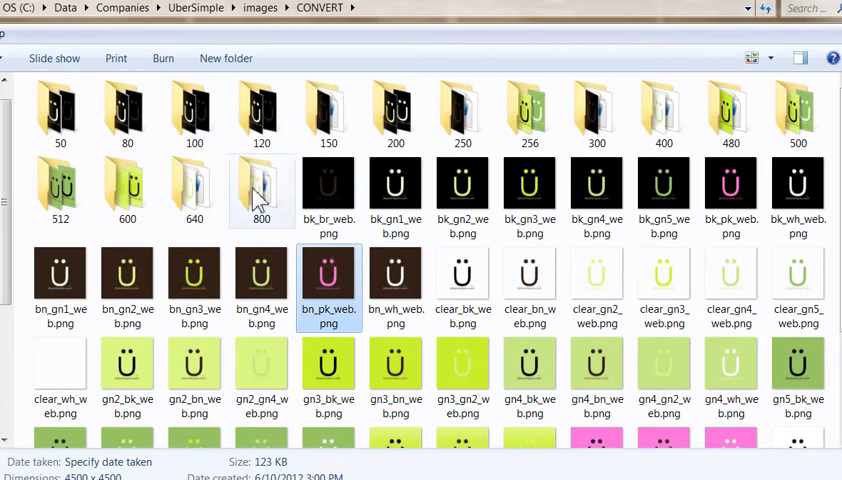
pyautogui.click(60, 112)
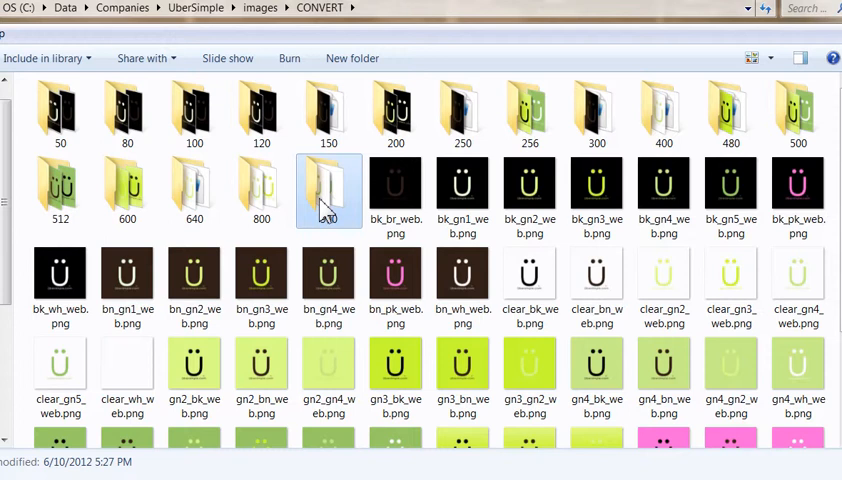
pyautogui.click(396, 190)
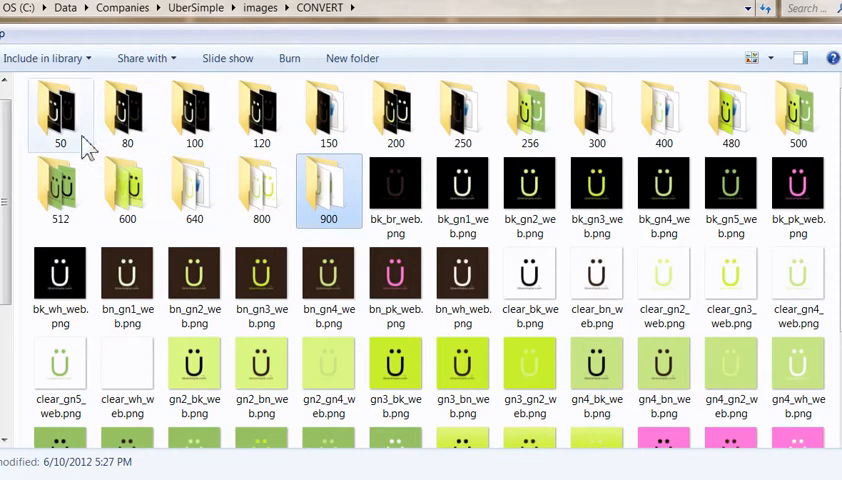
pyautogui.click(396, 190)
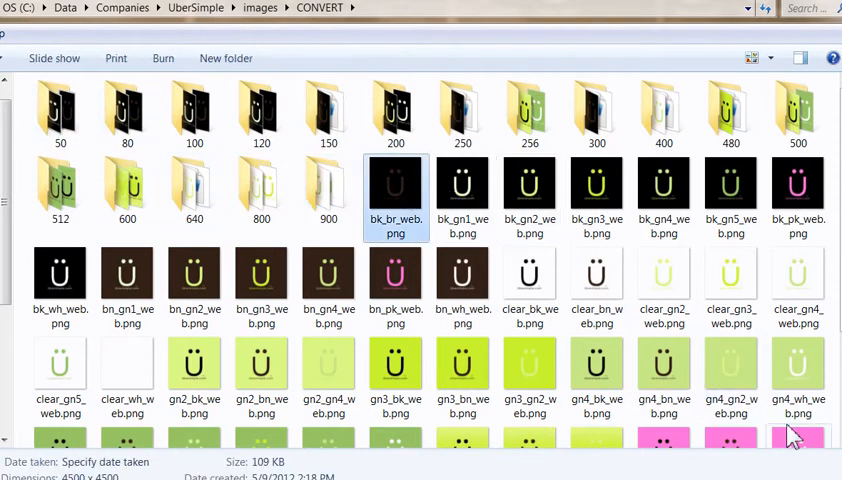
# Browse the 900 folder's logos, checking the pink logo's dimensions and scrolling through the rest
pyautogui.click(328, 112)
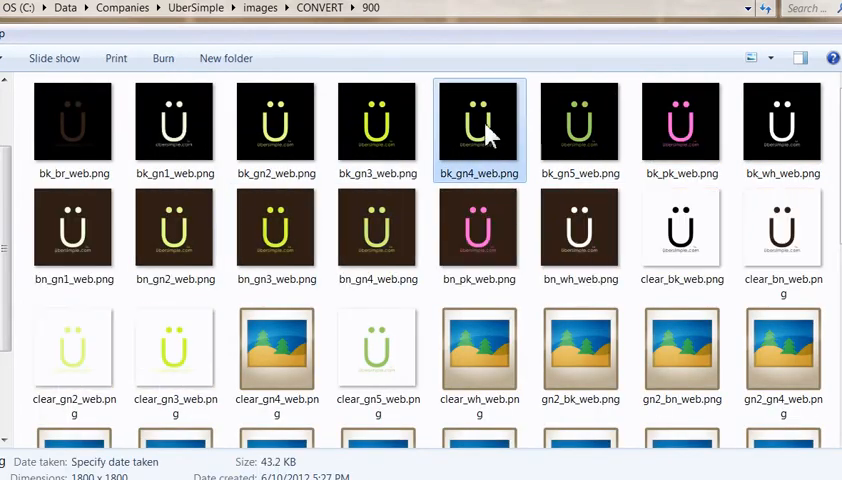
pyautogui.click(320, 8)
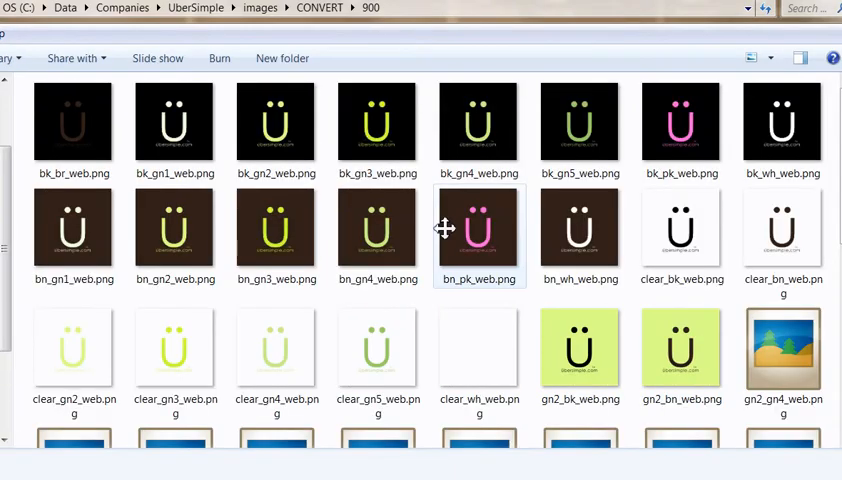
pyautogui.click(478, 230)
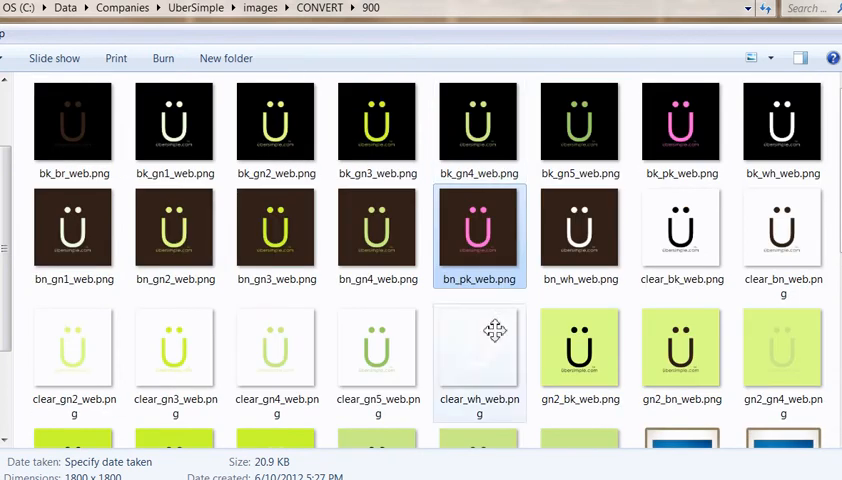
pyautogui.scroll(-3)
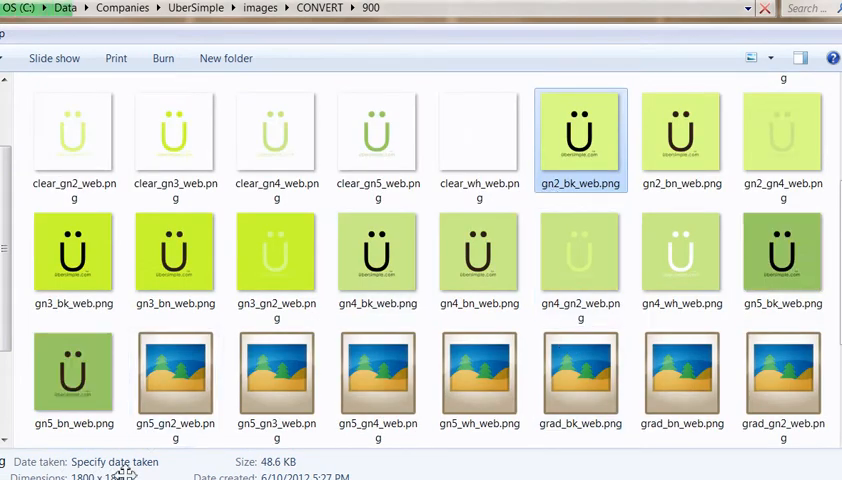
pyautogui.scroll(-3)
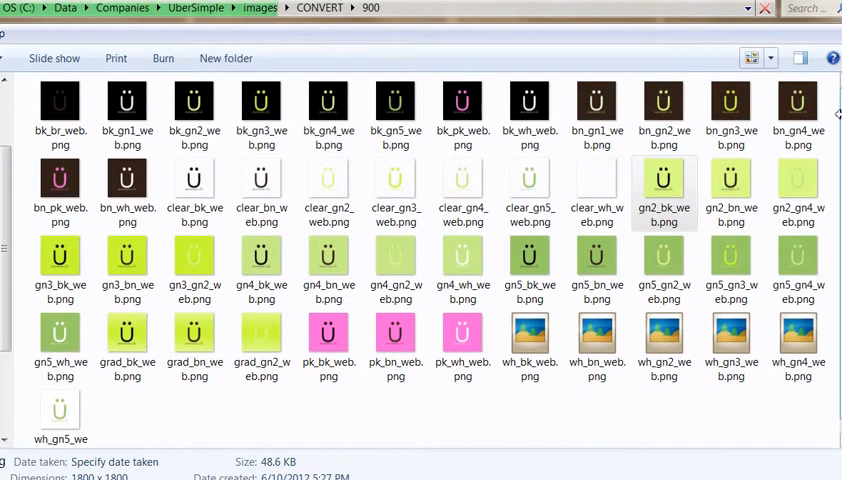
# Check a white logo's 900×1800 details with _900 suffix, then return to CONVERT
pyautogui.click(528, 344)
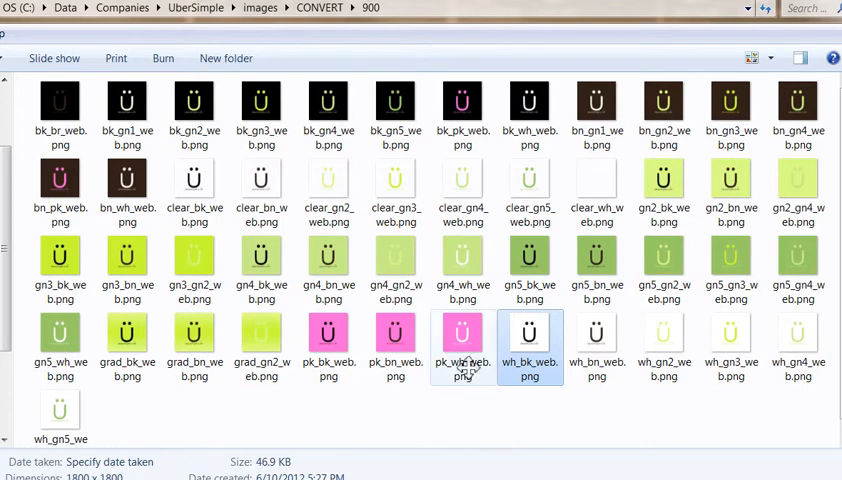
pyautogui.moveTo(462, 336)
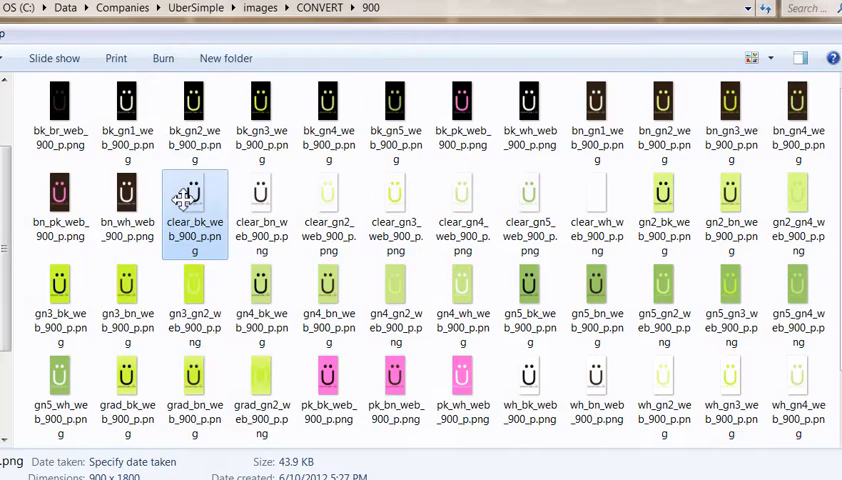
pyautogui.click(320, 8)
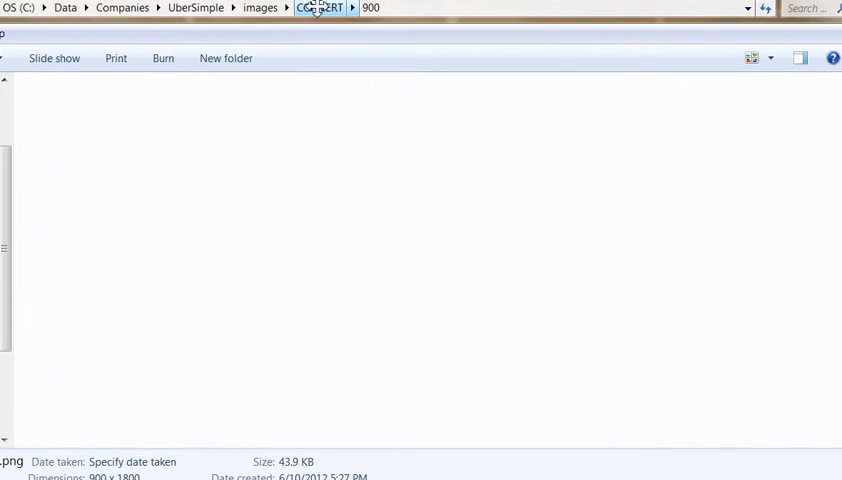
# Review multicrop.bat's output size lines from 50 to 2048, then return to the CONVERT window
pyautogui.click(320, 8)
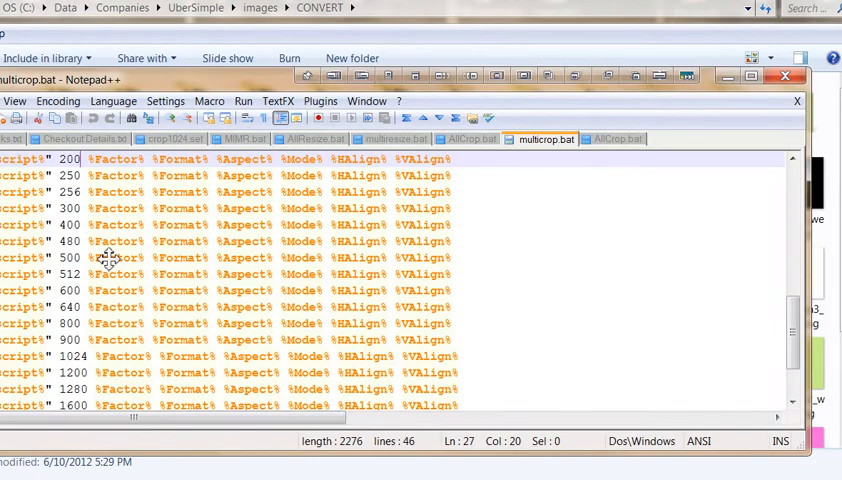
pyautogui.moveTo(110, 158); pyautogui.dragTo(120, 388)
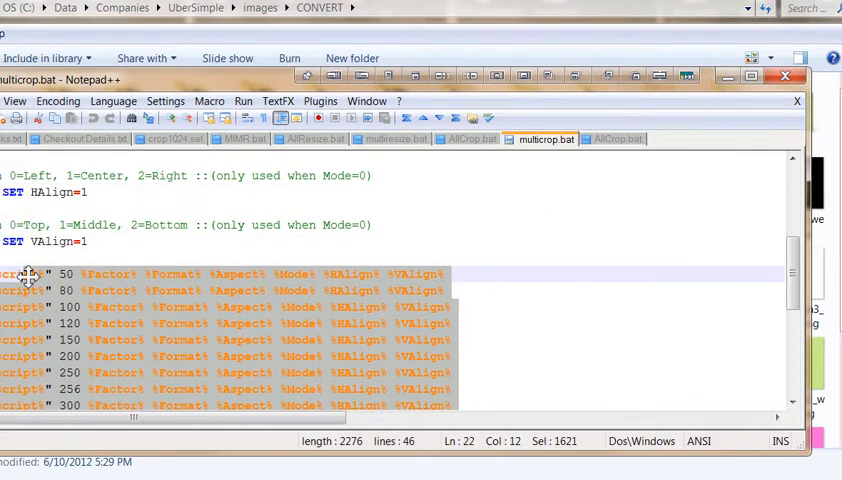
pyautogui.scroll(-3)
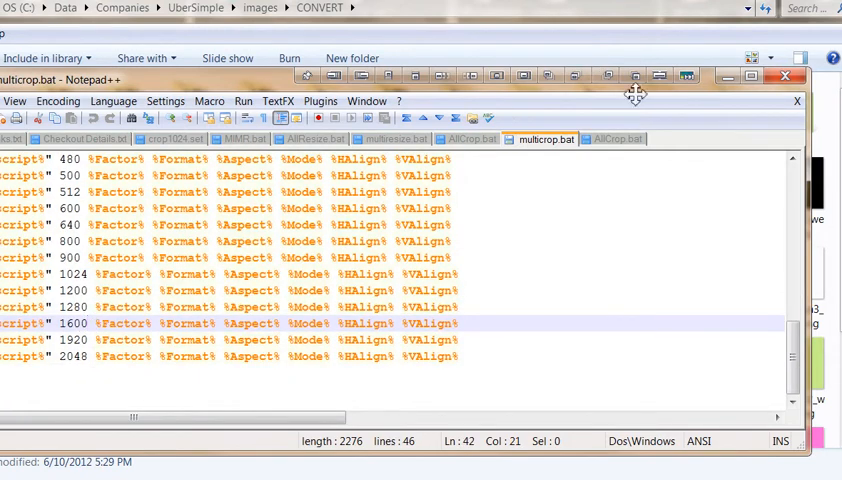
pyautogui.click(784, 76)
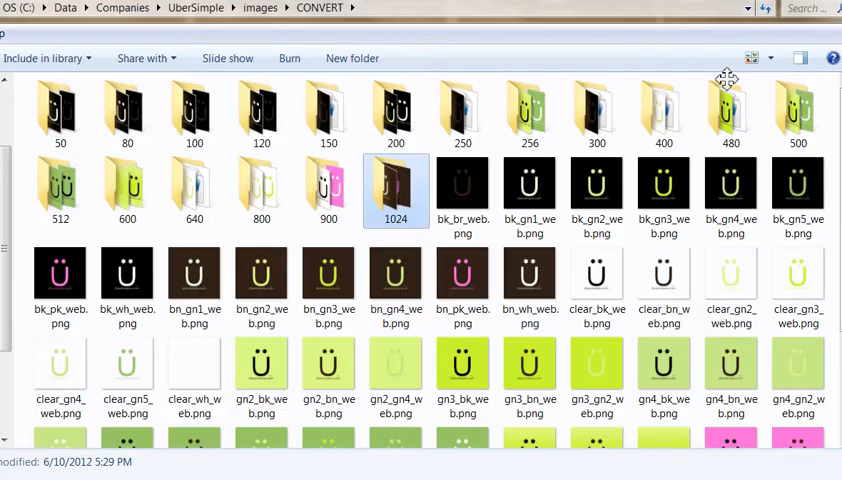